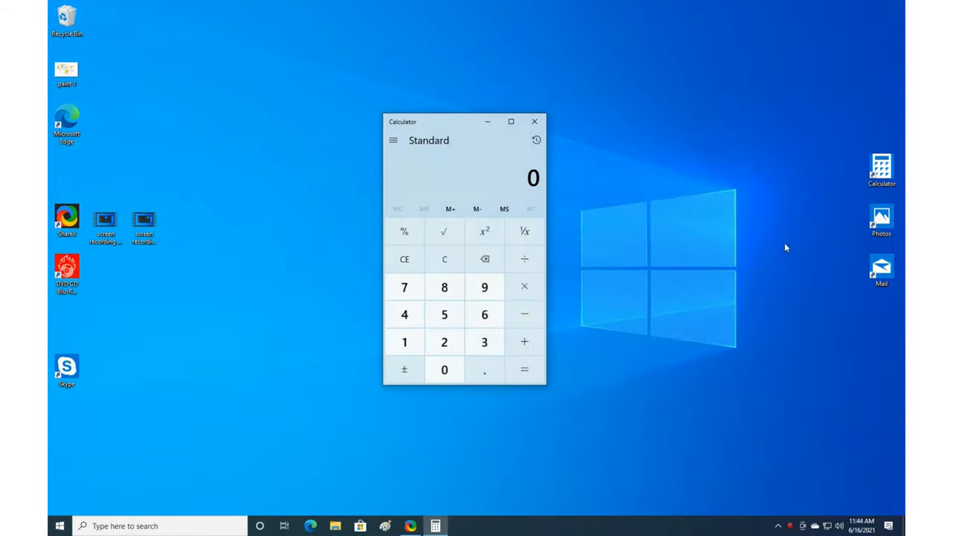
# Enter 1 plus 2 in Calculator, then close it to leave only the desktop
pyautogui.click(405, 341)
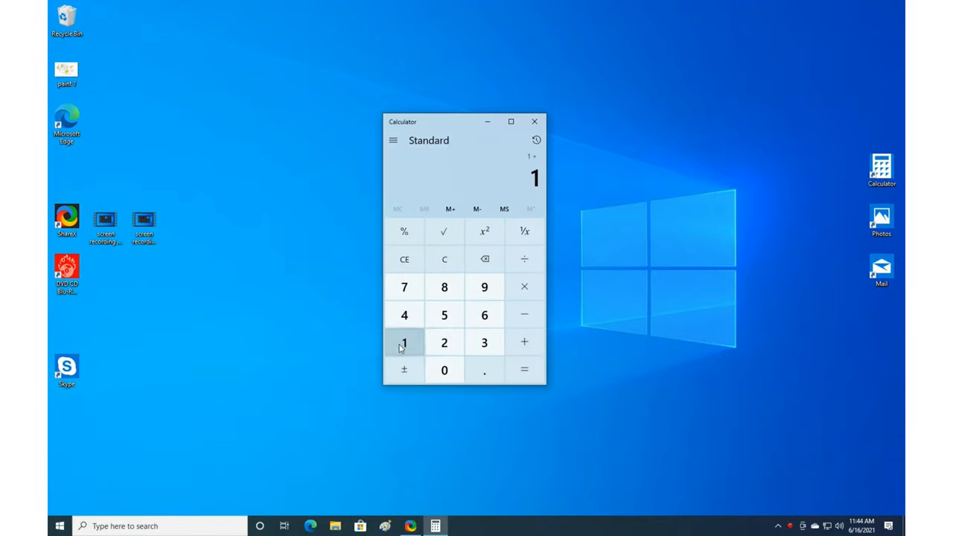
pyautogui.click(444, 340)
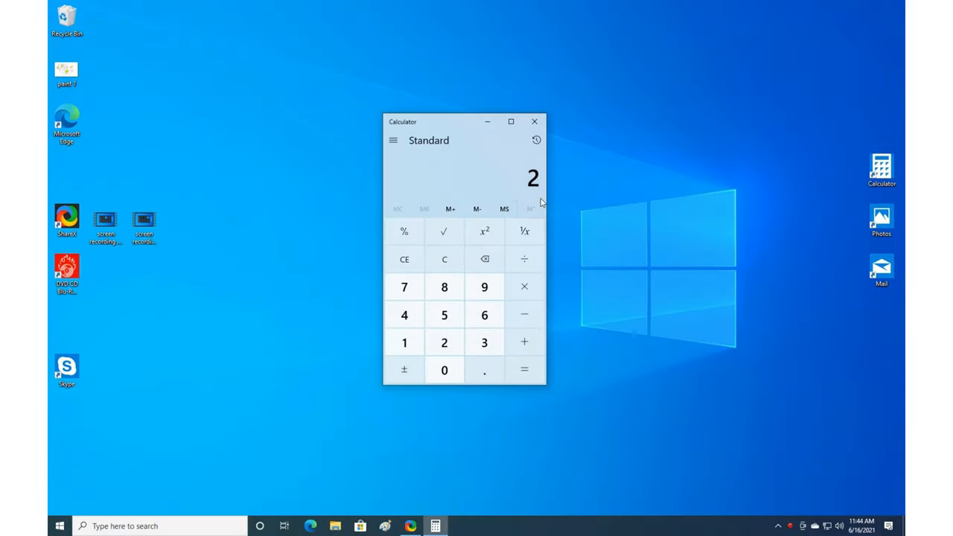
pyautogui.click(533, 120)
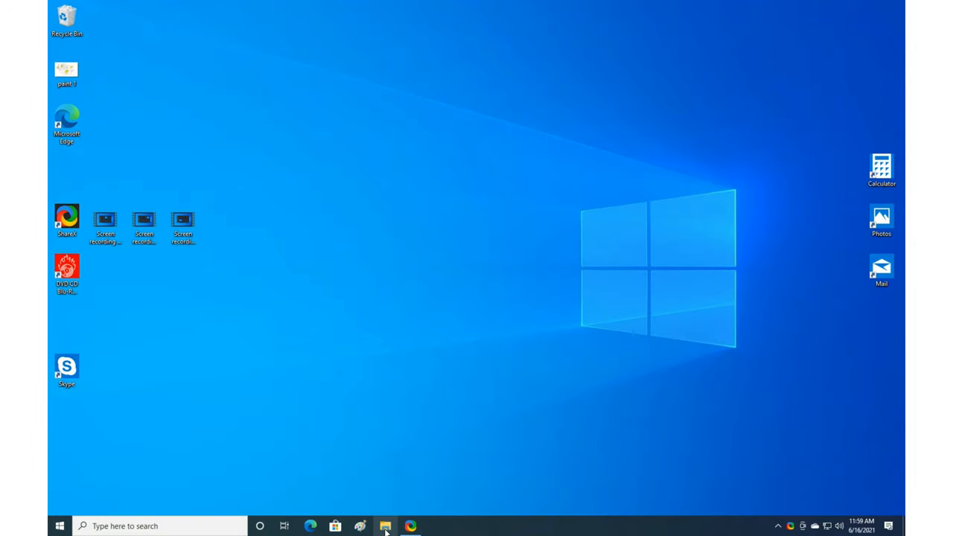
pyautogui.click(384, 525)
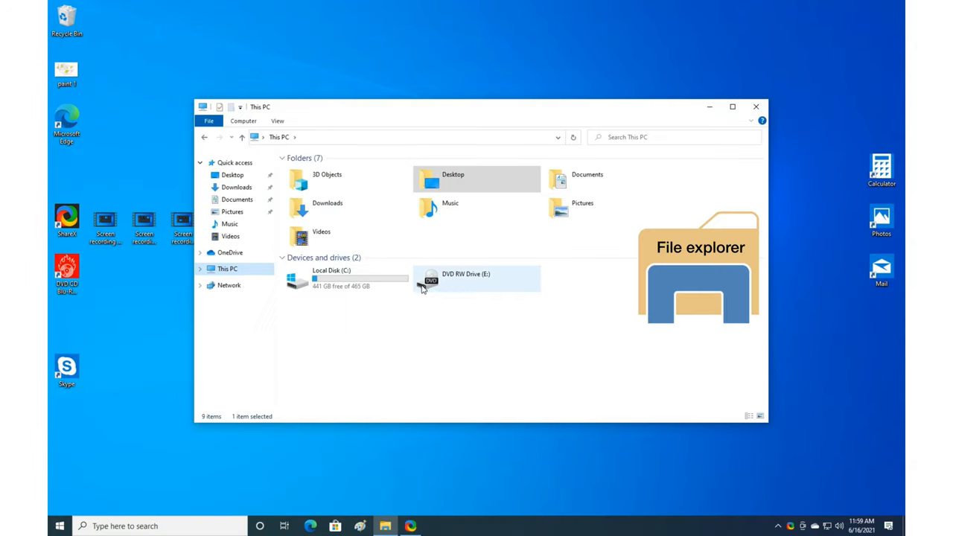
pyautogui.doubleClick(330, 280)
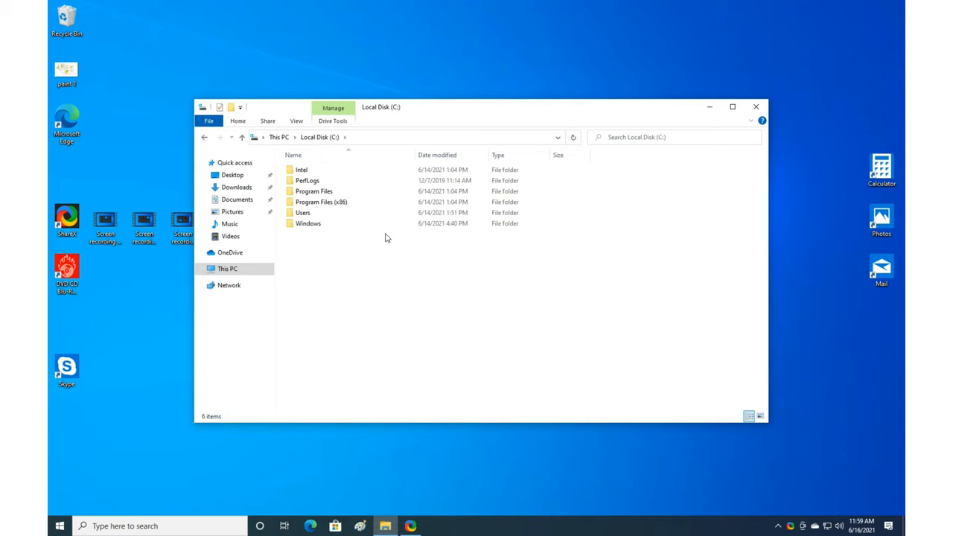
pyautogui.click(308, 223)
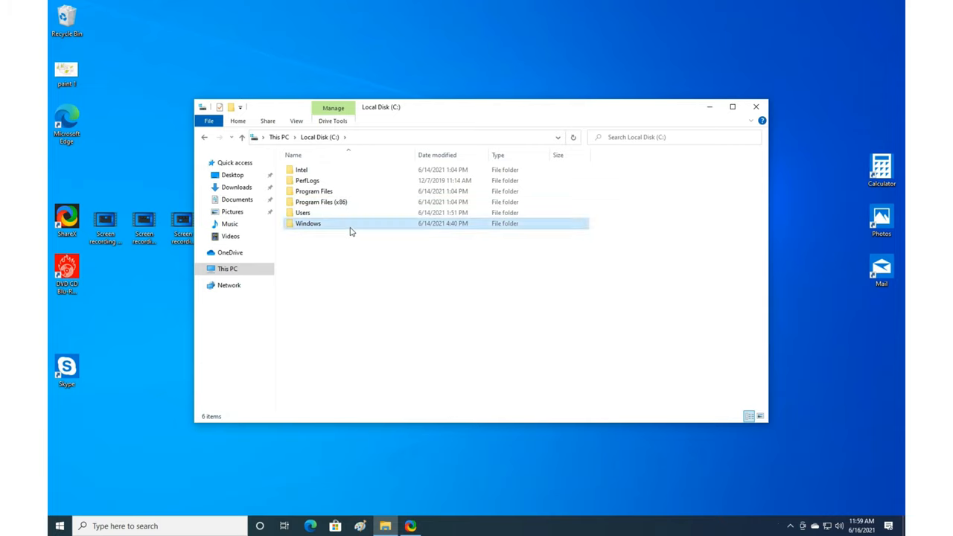
pyautogui.doubleClick(308, 223)
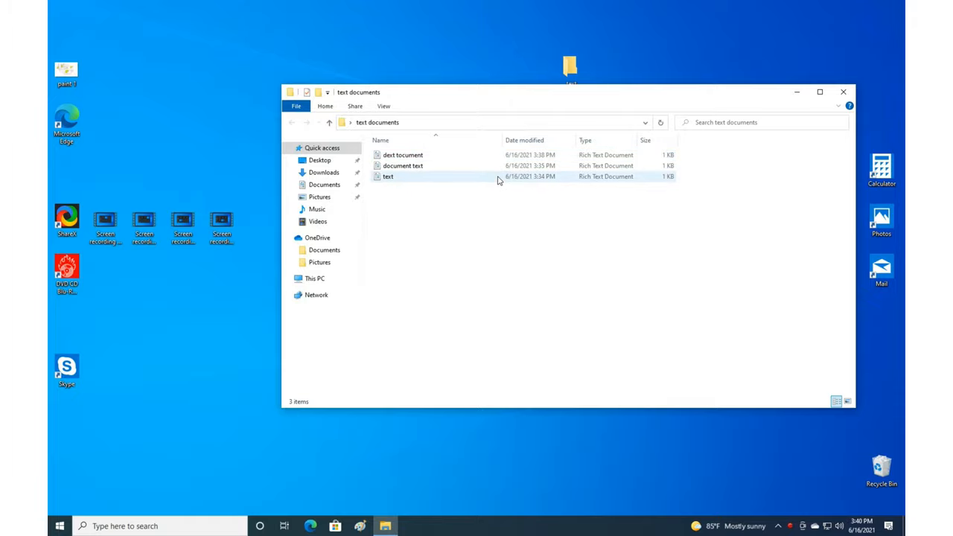
pyautogui.click(843, 92)
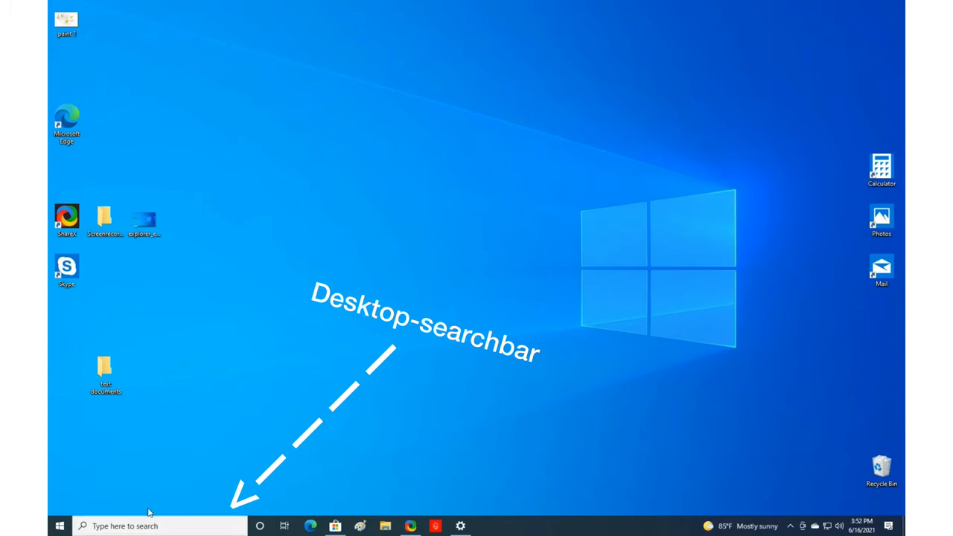
pyautogui.write('cm')
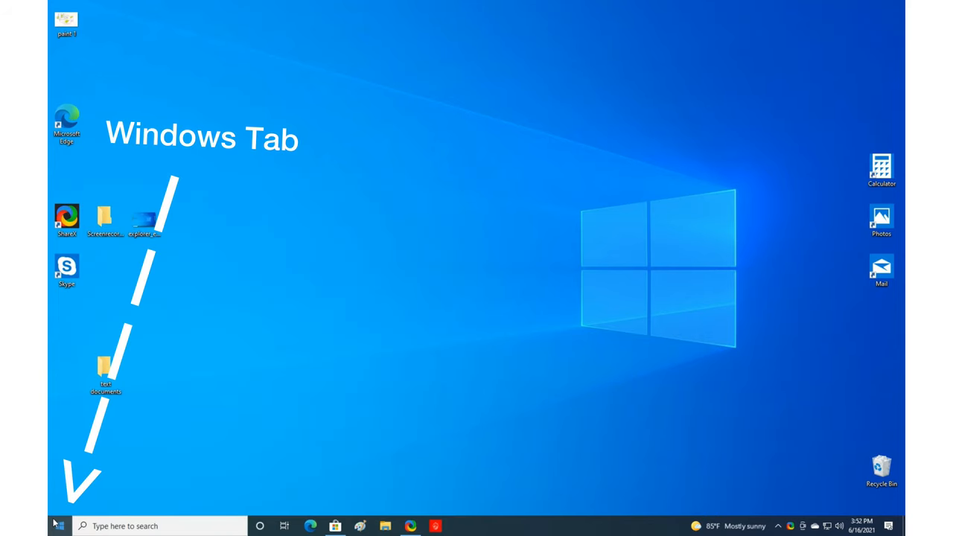
pyautogui.click(60, 526)
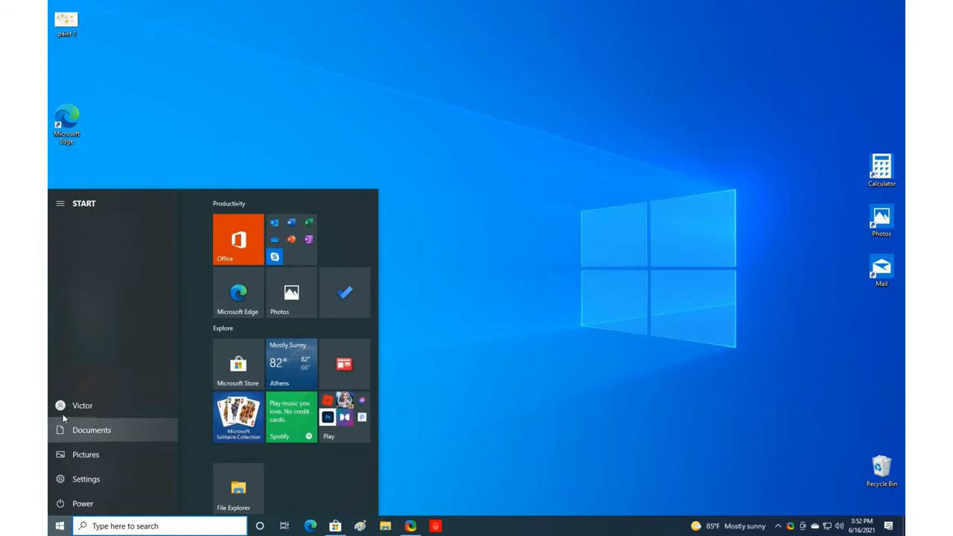
pyautogui.click(60, 203)
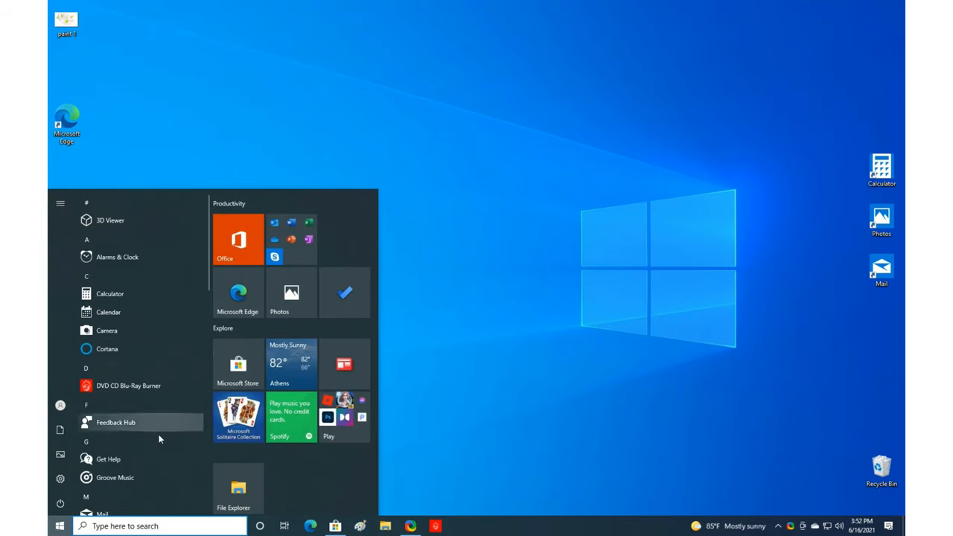
pyautogui.scroll(-3)
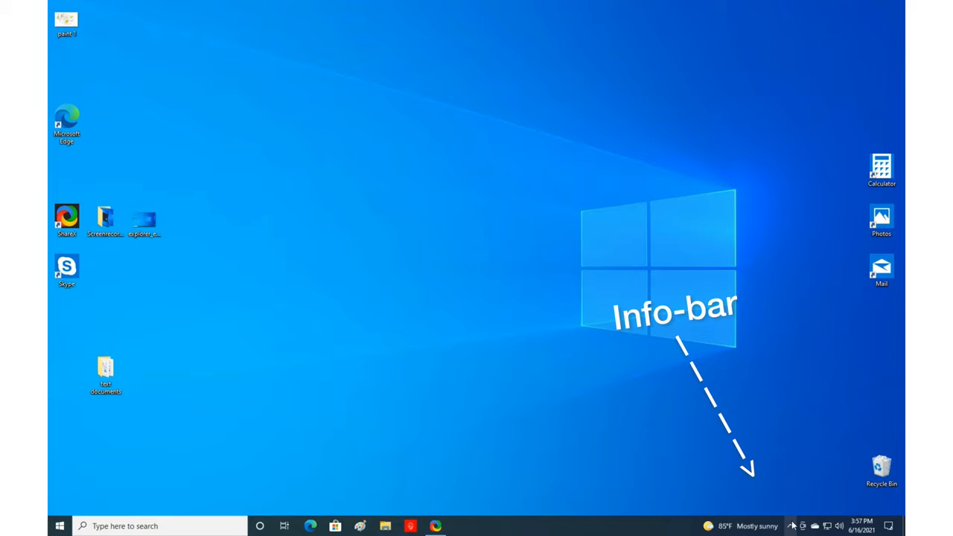
# Show the Action Center with alerts from Microsoft Store, OneDrive and Windows Security
pyautogui.click(839, 526)
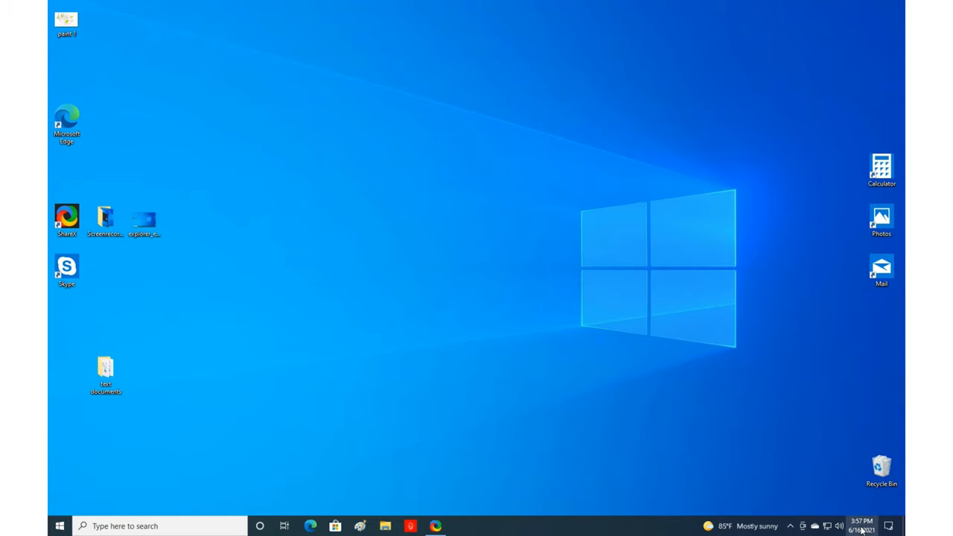
pyautogui.moveTo(678, 447)
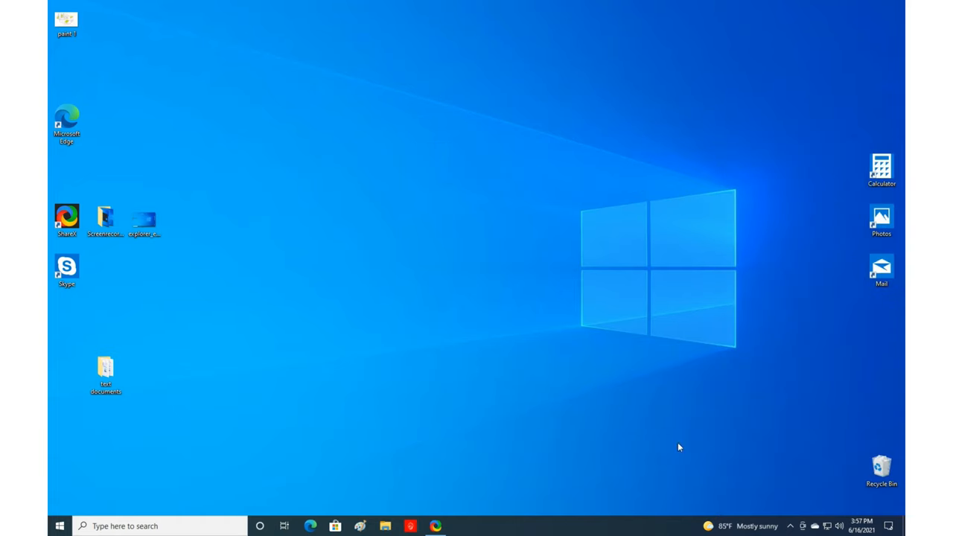
pyautogui.click(887, 525)
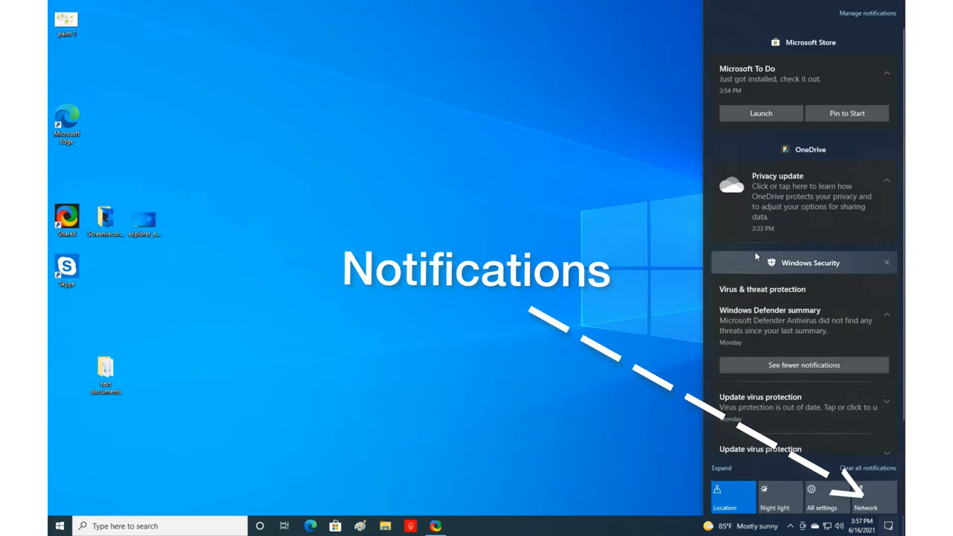